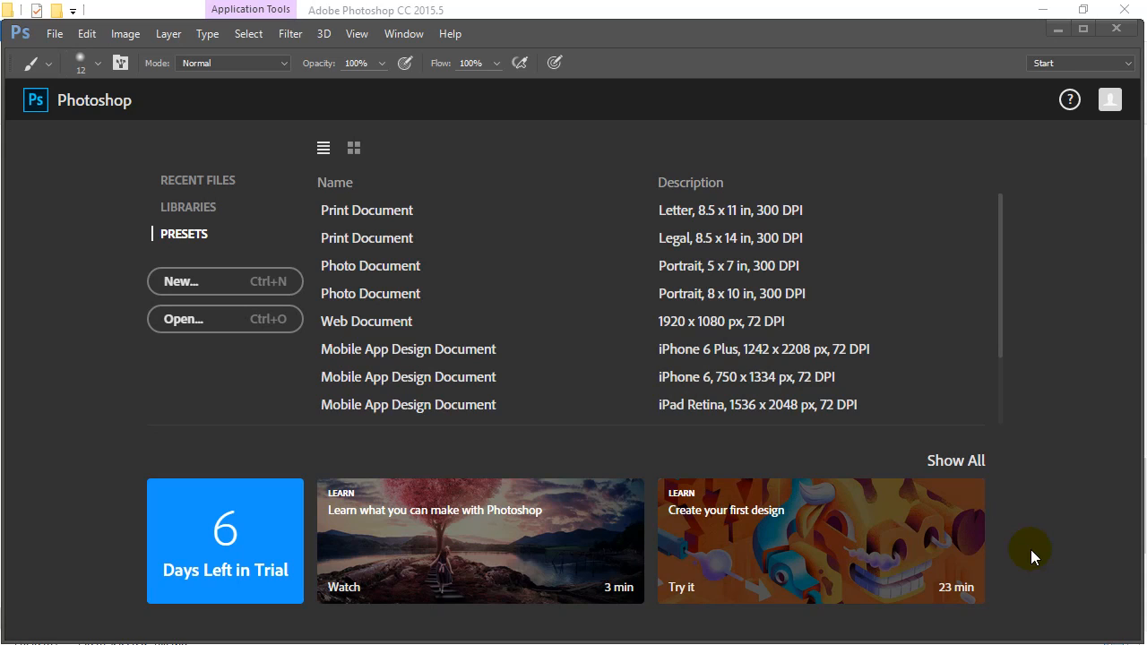
mouse_move(507, 237)
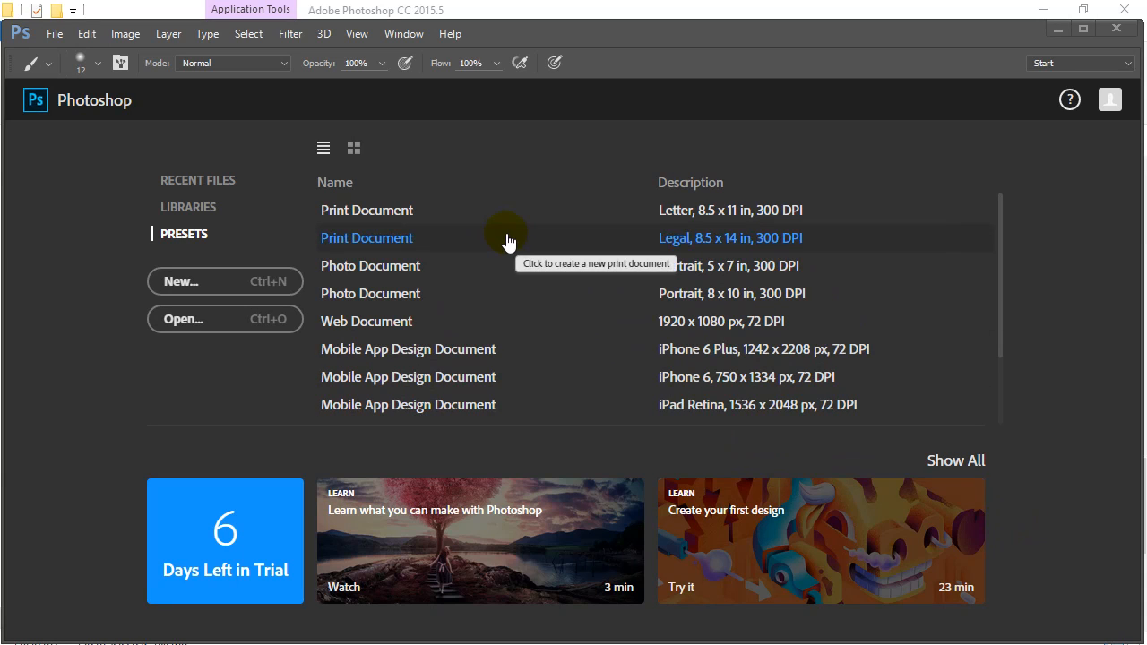
mouse_move(53, 33)
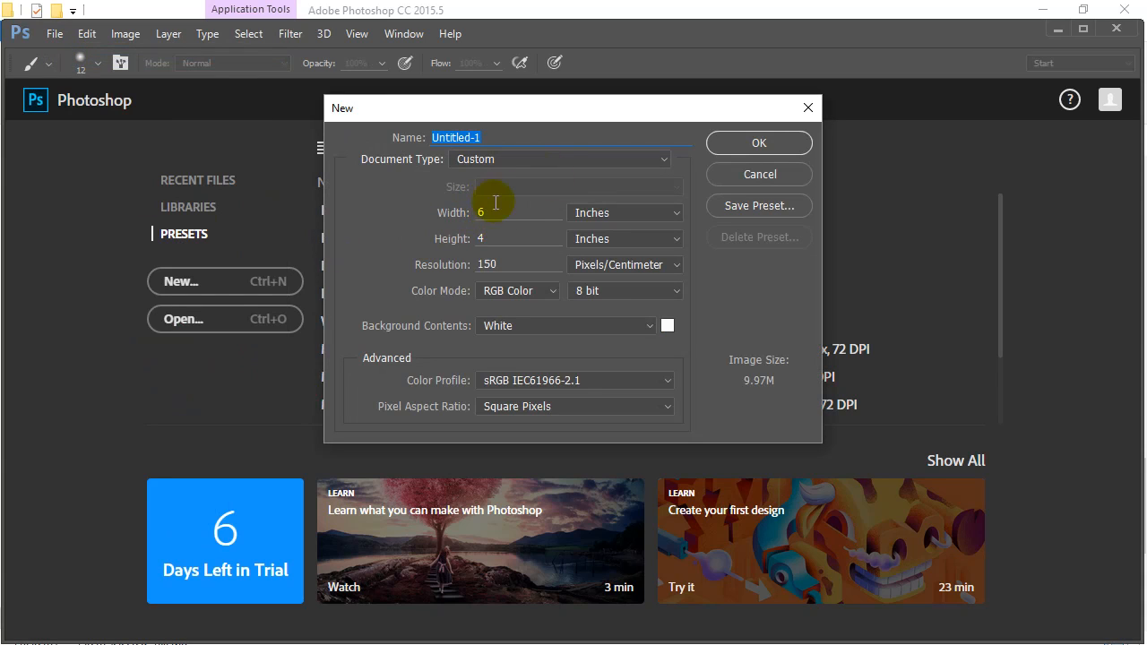
Create Untitled-1, a 6 × 4 inch, 150 resolution document with a white background
click(489, 264)
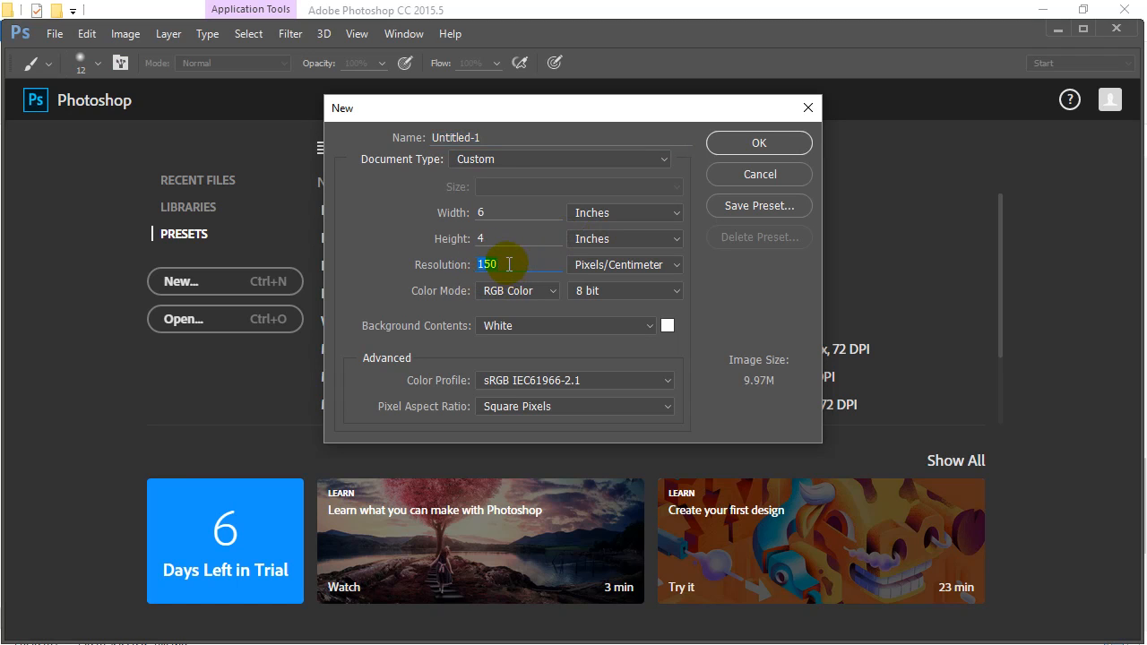
click(758, 143)
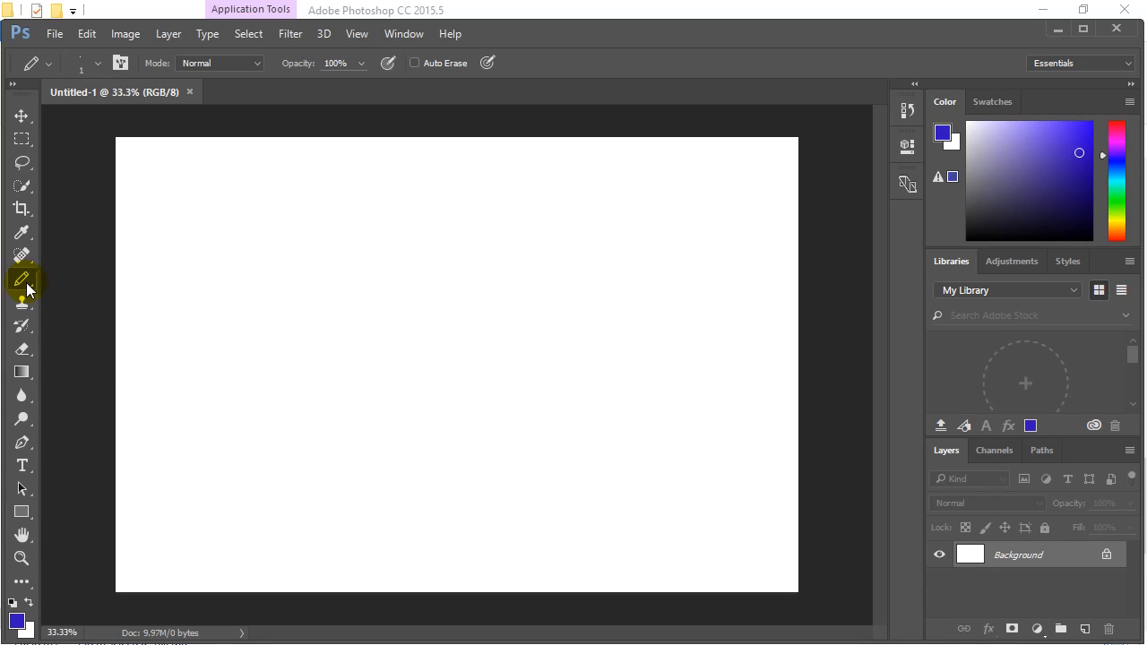